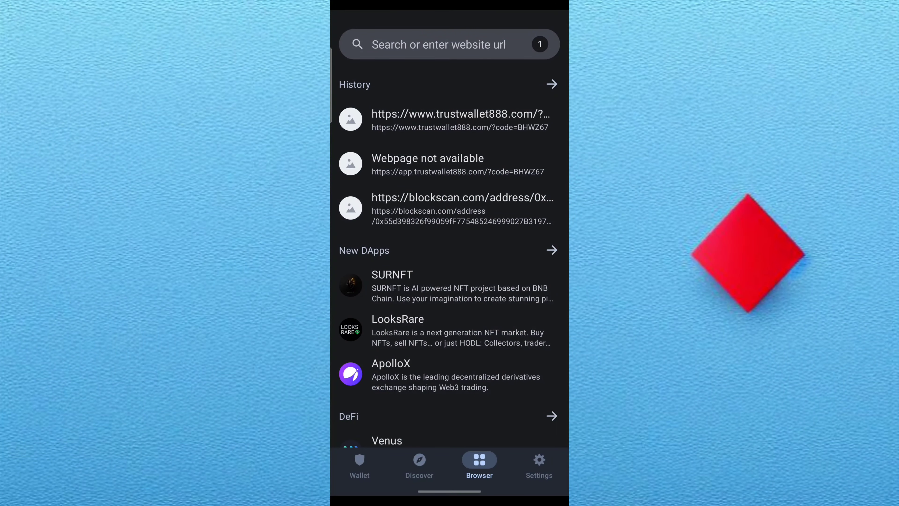
# Enter the allowance.beefy.finance address in the dapp browser search bar via its suggestion.
pyautogui.click(448, 44)
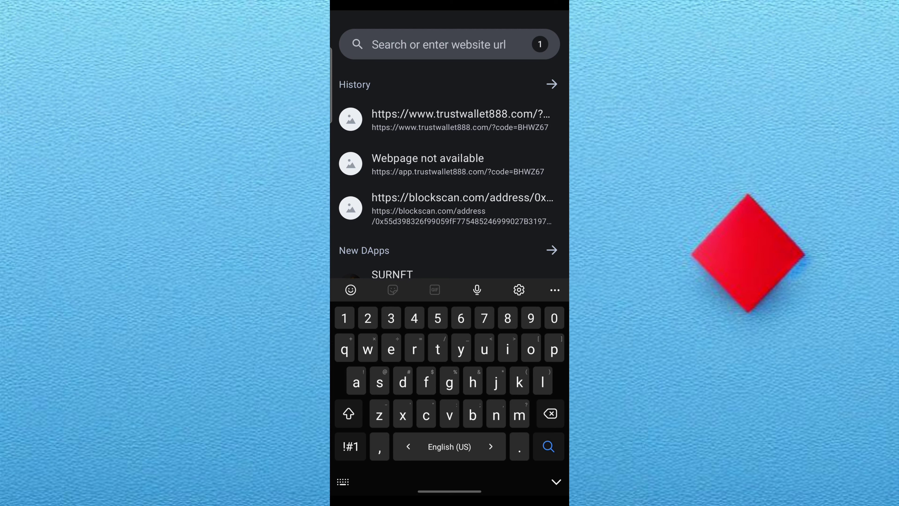
pyautogui.write('allowan')
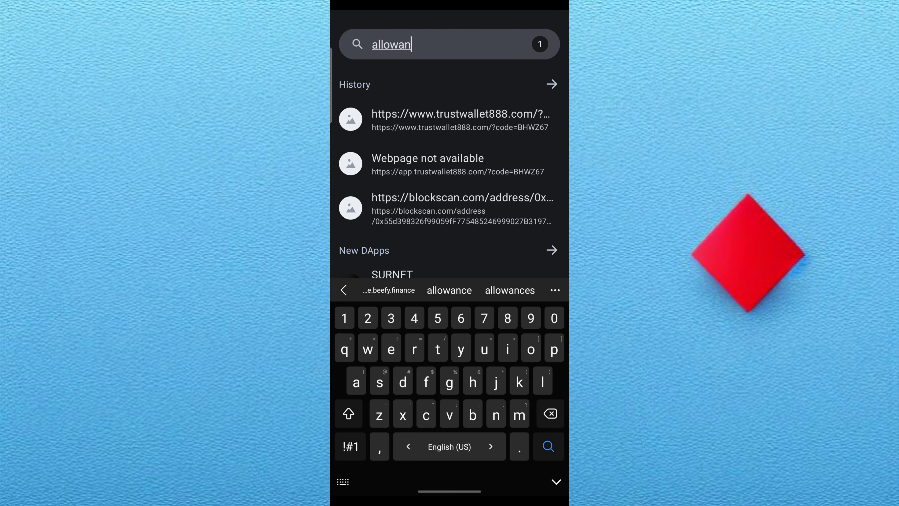
pyautogui.click(388, 291)
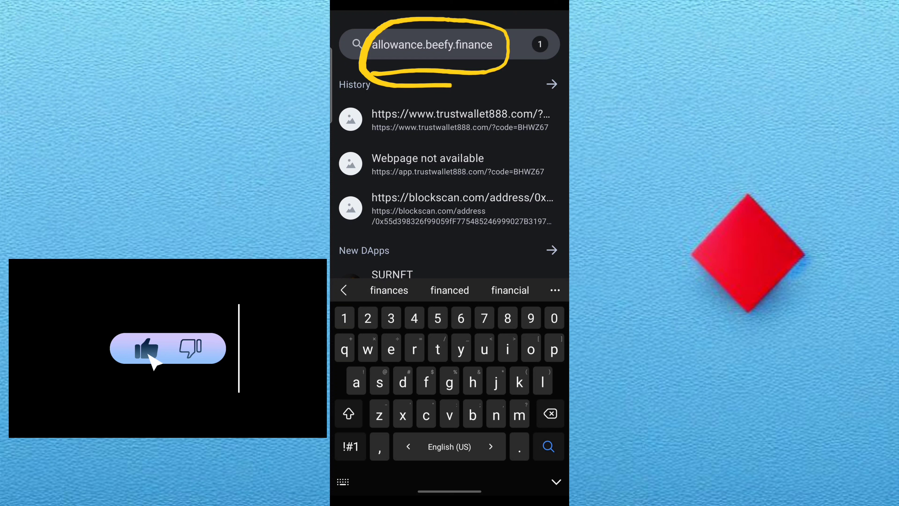
# Load allowance.beefy.finance showing two limited approvals and view the first spender on BscScan.
pyautogui.click(554, 482)
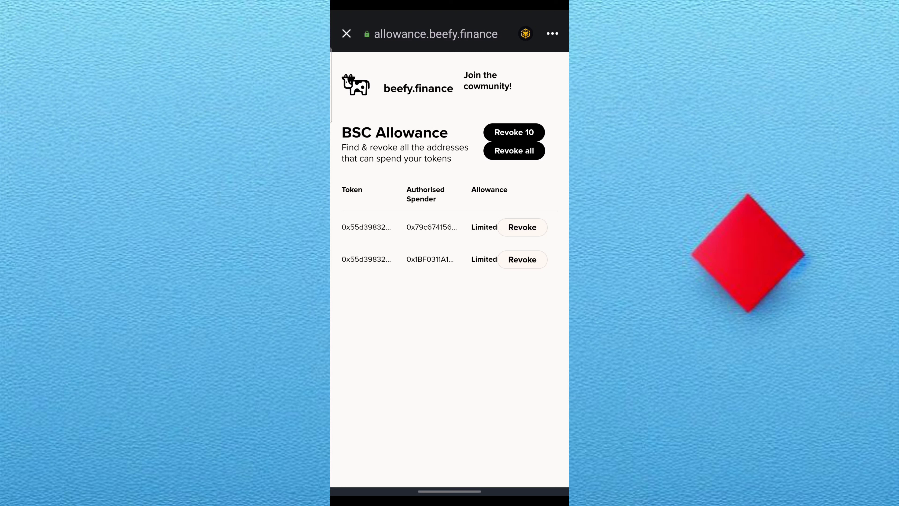
pyautogui.click(429, 259)
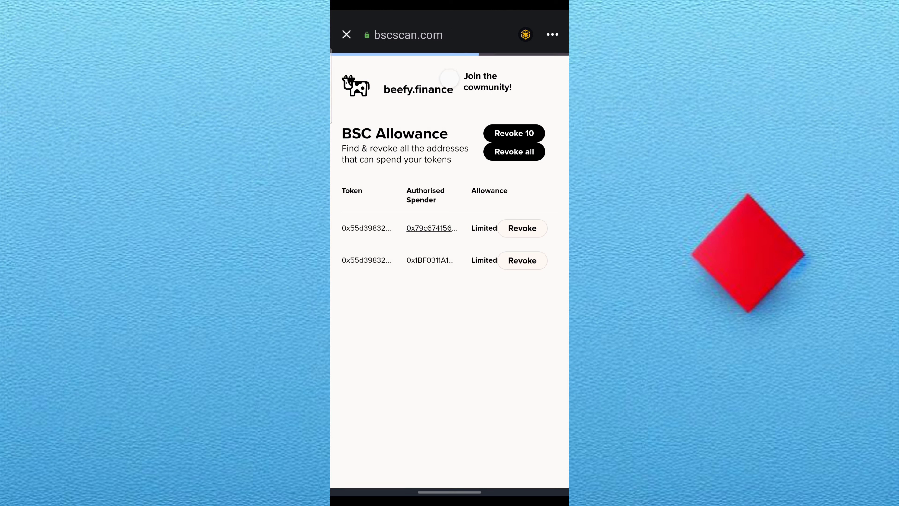
# Inspect the spender's BscScan address page and close it back to the browser home.
pyautogui.click(431, 228)
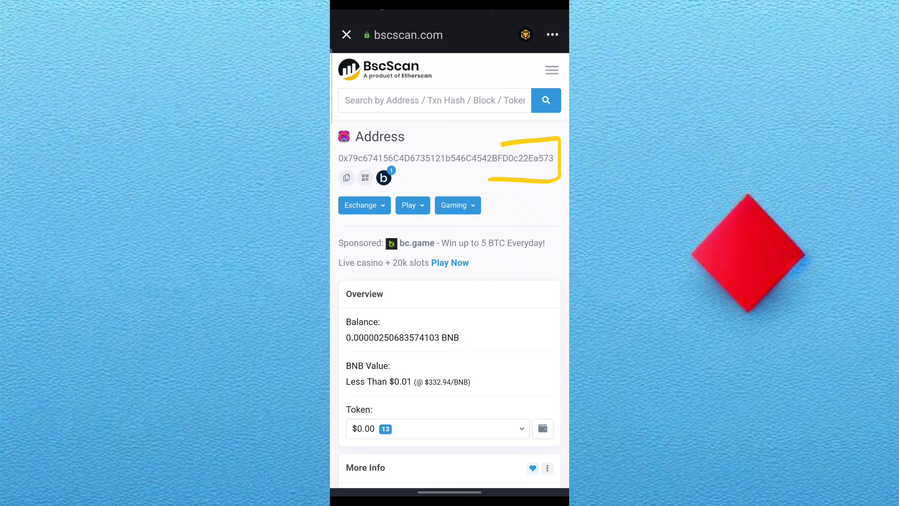
pyautogui.click(346, 35)
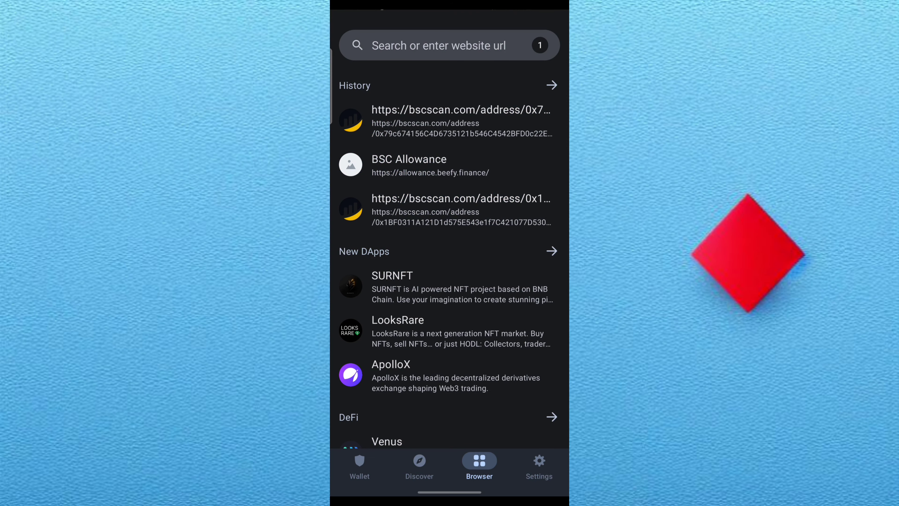
# Check the USDT token history, then reopen the BSC Allowance site from browser history.
pyautogui.click(360, 465)
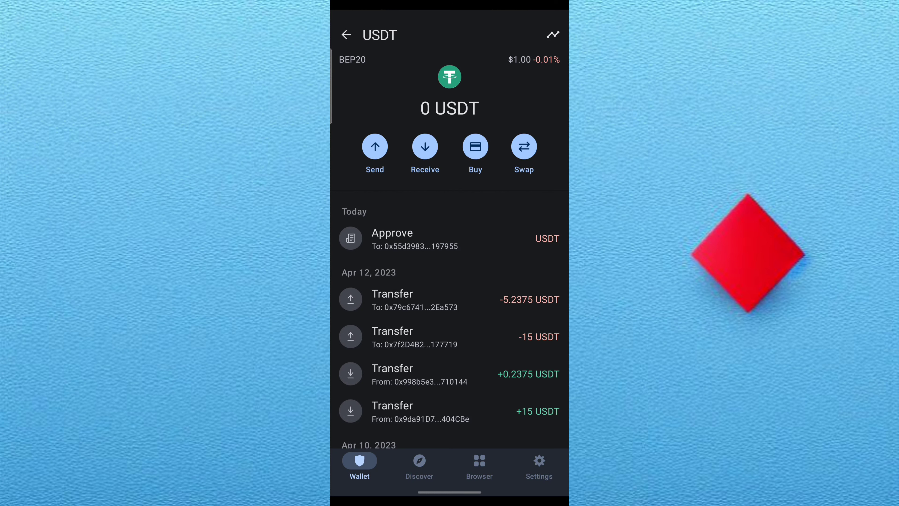
pyautogui.click(478, 465)
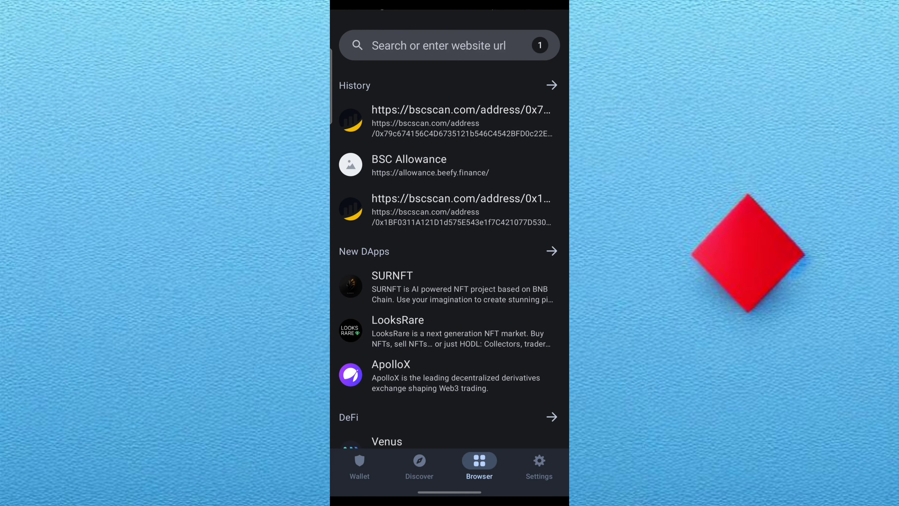
pyautogui.click(409, 159)
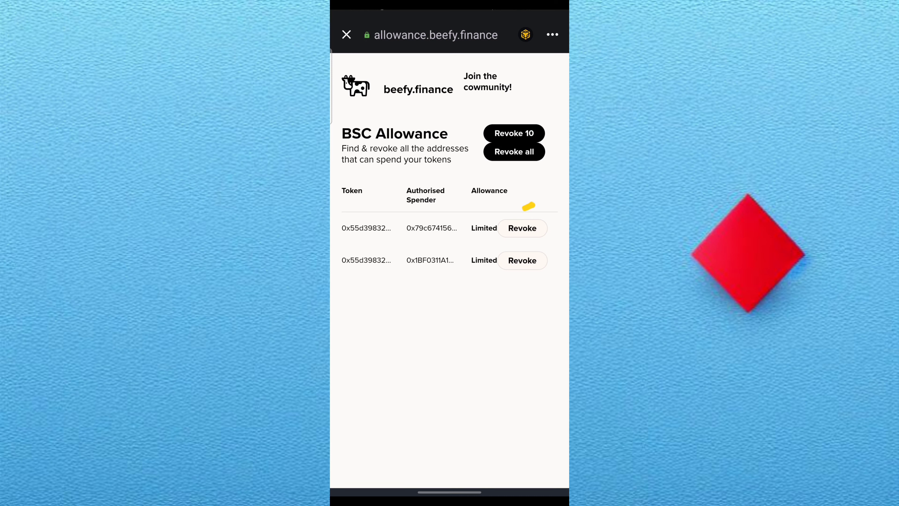
# Revoke the 0x1BF0311A1… allowance, then start revoking the remaining spender's allowance.
pyautogui.click(522, 228)
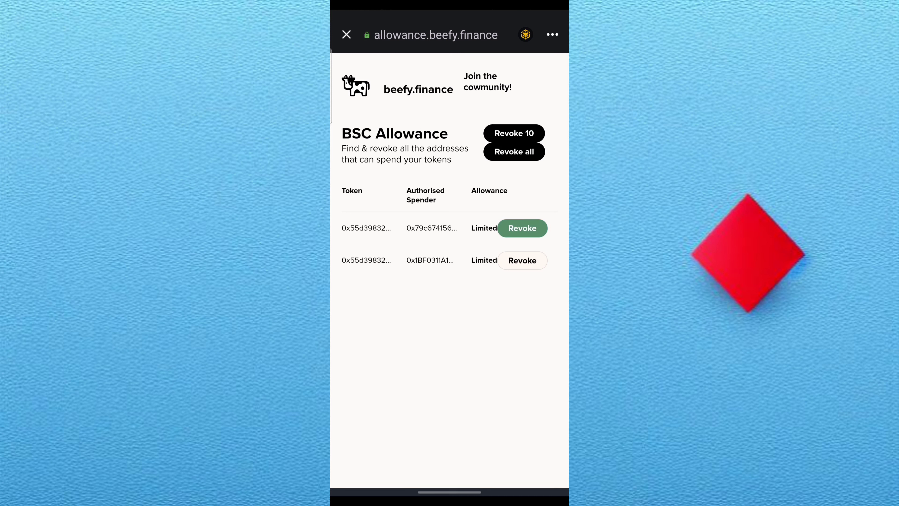
pyautogui.click(522, 227)
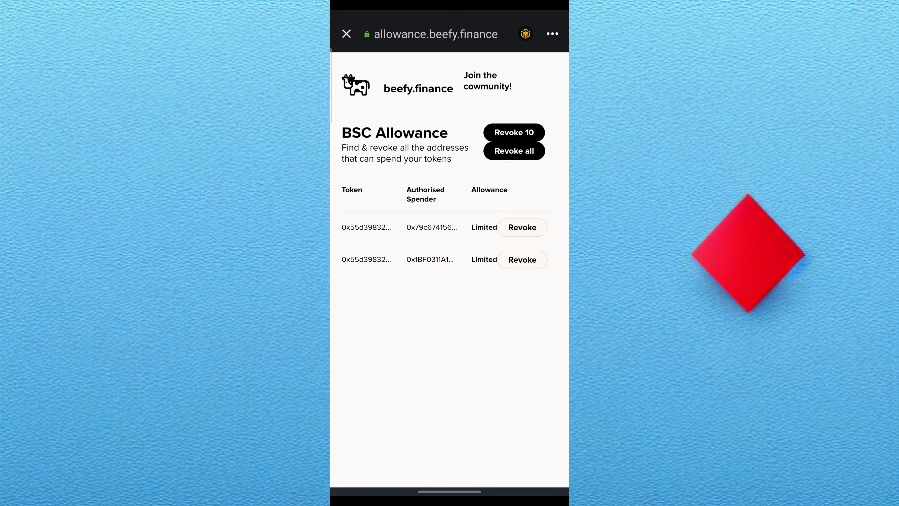
pyautogui.click(522, 227)
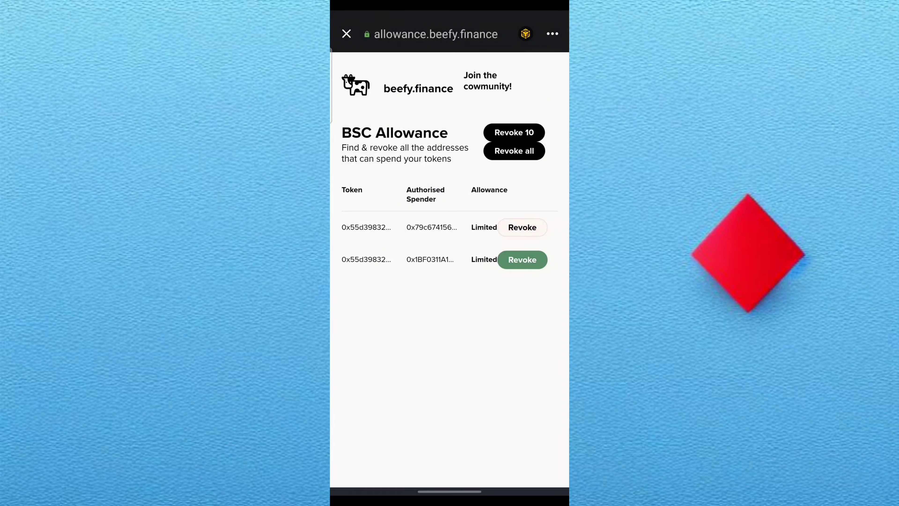
pyautogui.click(522, 259)
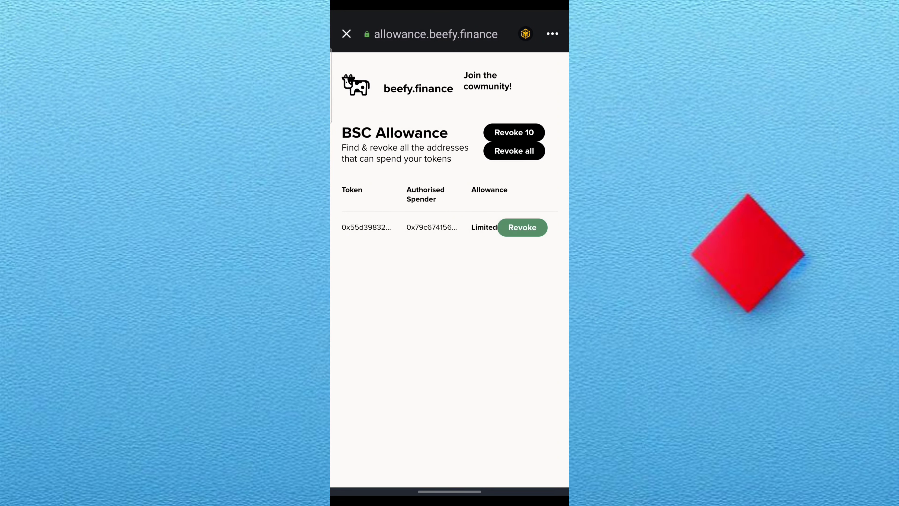
# Confirm the Smart Contract Call revoking the 0x79c674156… USDT allowance, emptying the list, and close the site.
pyautogui.click(521, 228)
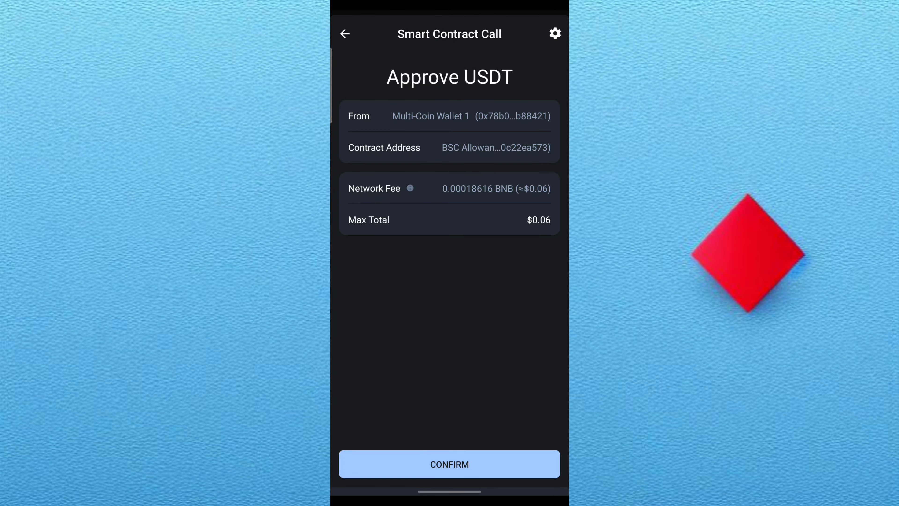
pyautogui.click(449, 464)
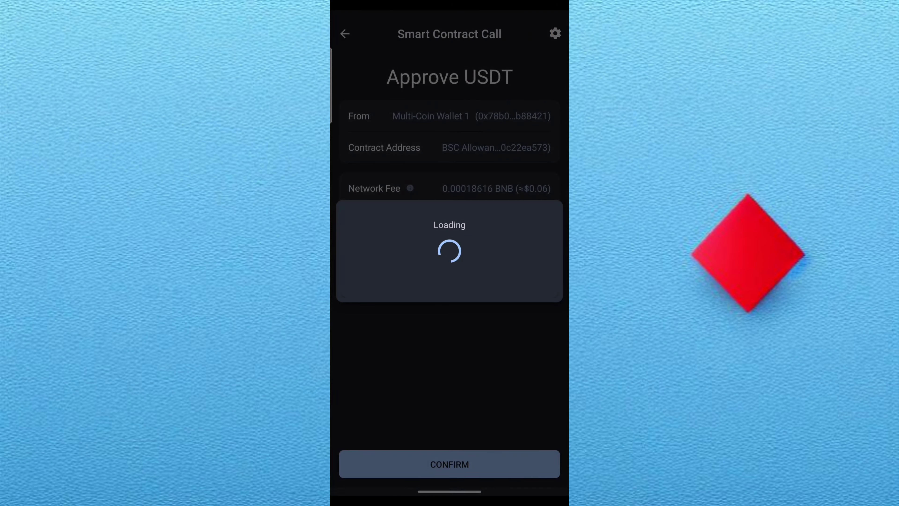
pyautogui.click(449, 464)
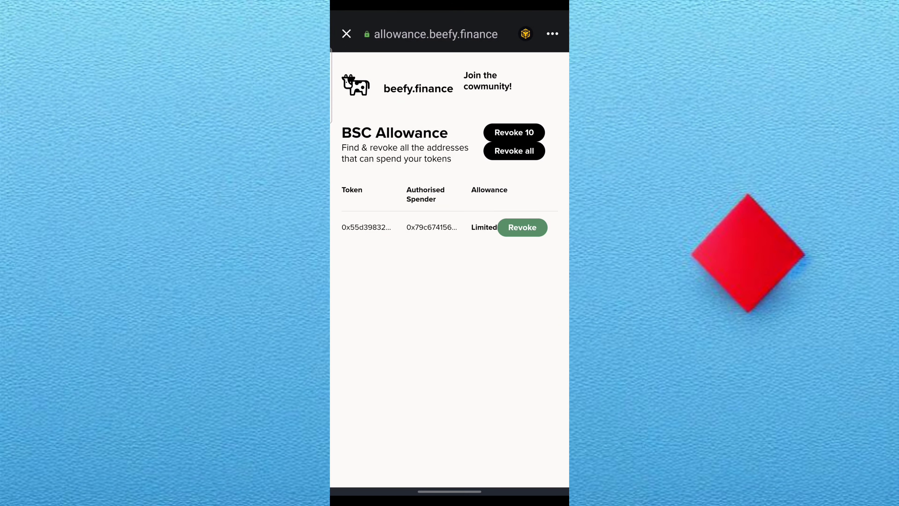
pyautogui.click(522, 227)
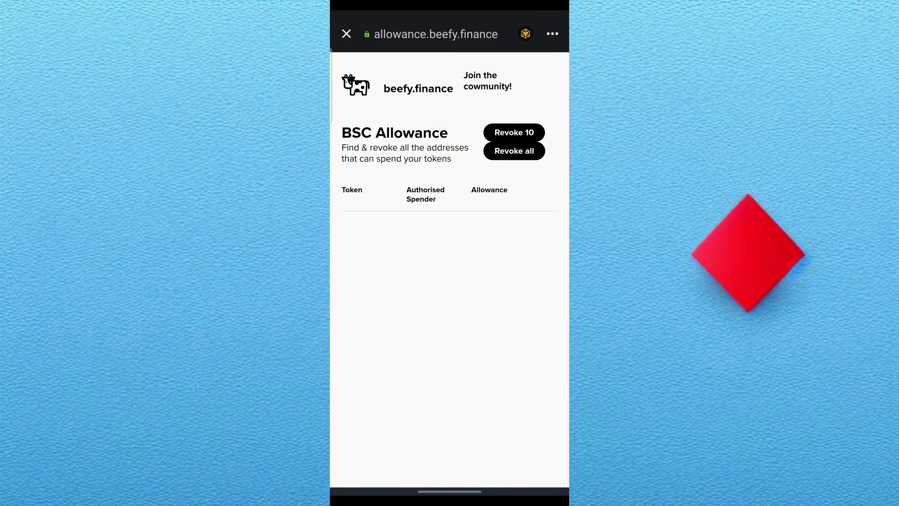
pyautogui.click(551, 33)
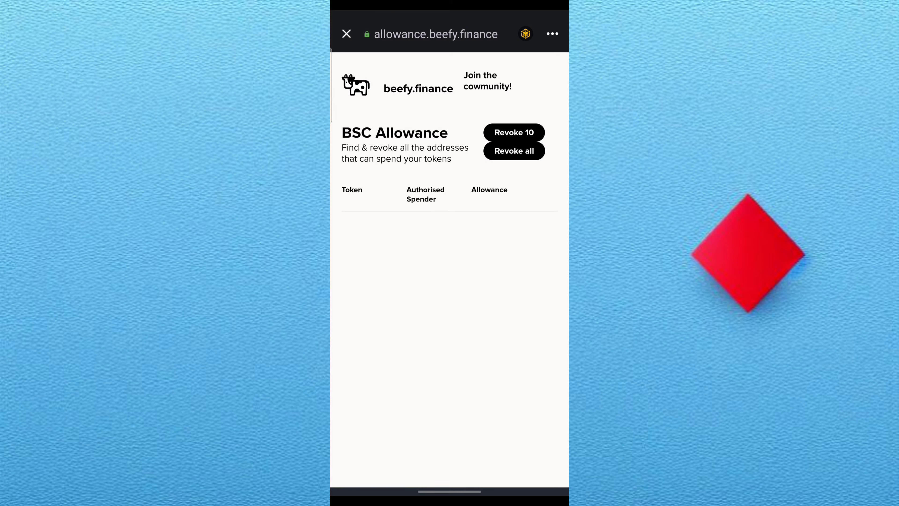
pyautogui.click(347, 34)
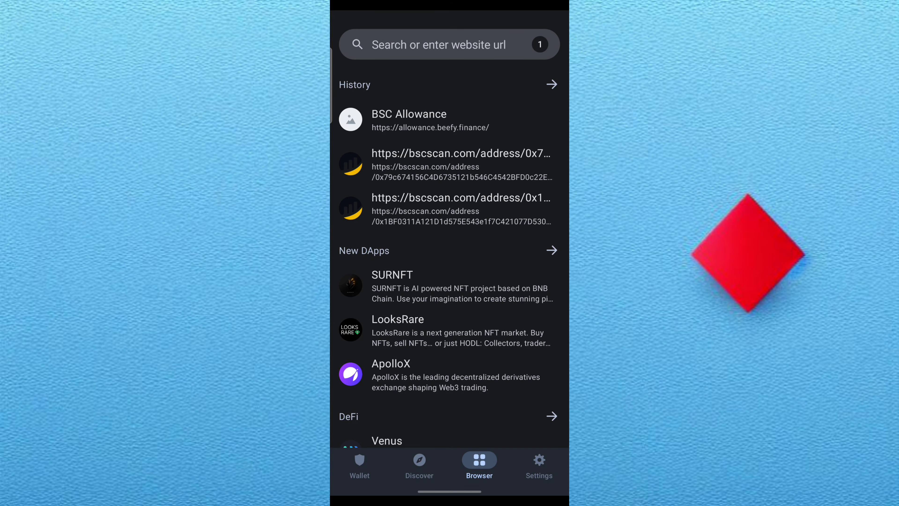
# Search 'allowa' and reopen the BSC Allowance site twice, still listing no allowances.
pyautogui.click(447, 44)
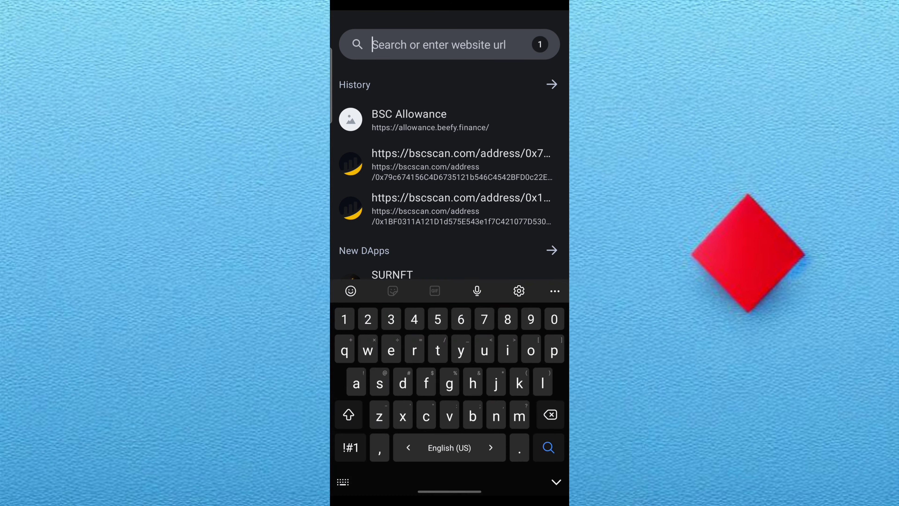
pyautogui.write('allowa')
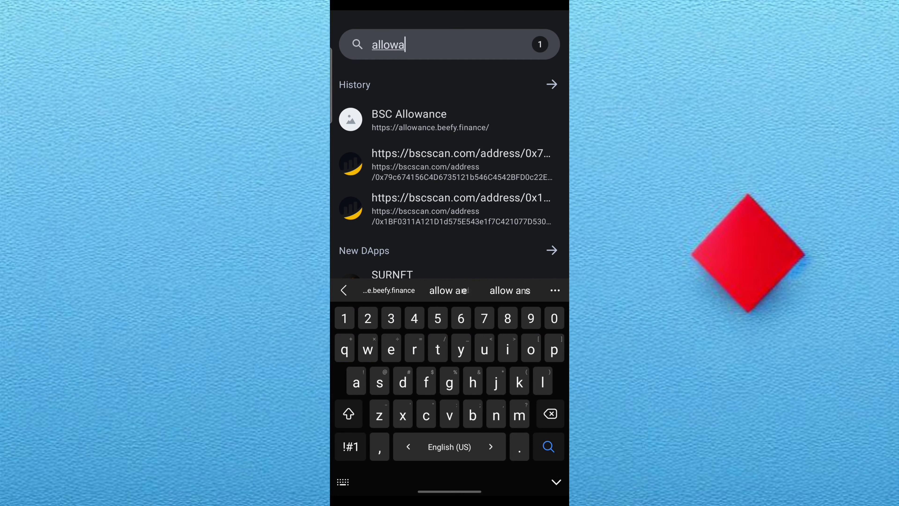
pyautogui.click(430, 120)
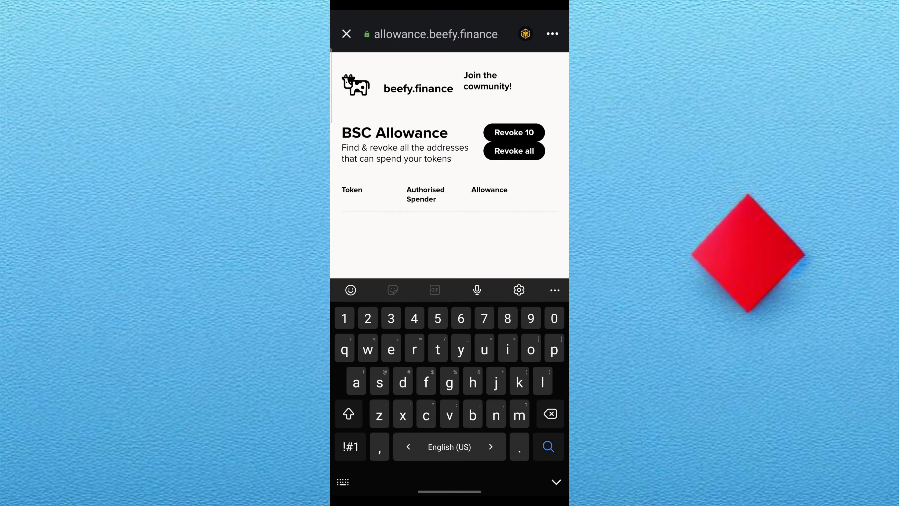
pyautogui.click(555, 482)
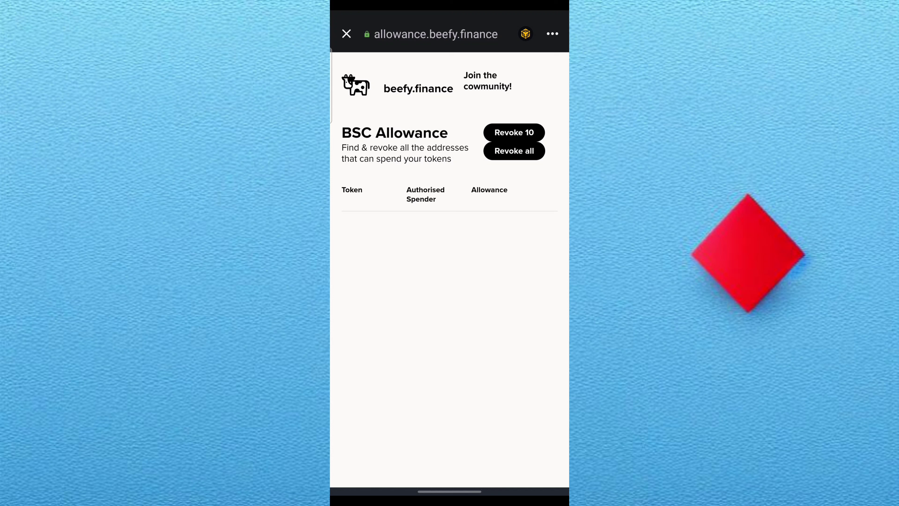
pyautogui.click(346, 33)
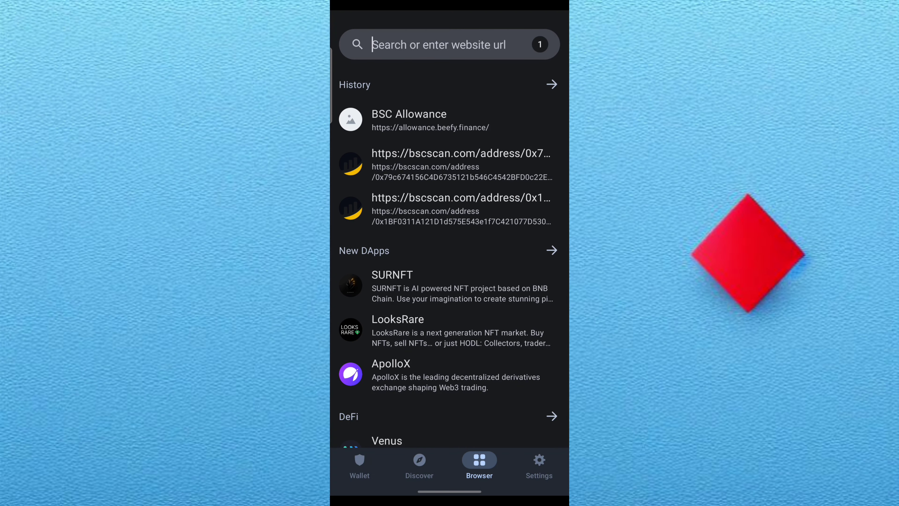
pyautogui.write('allo')
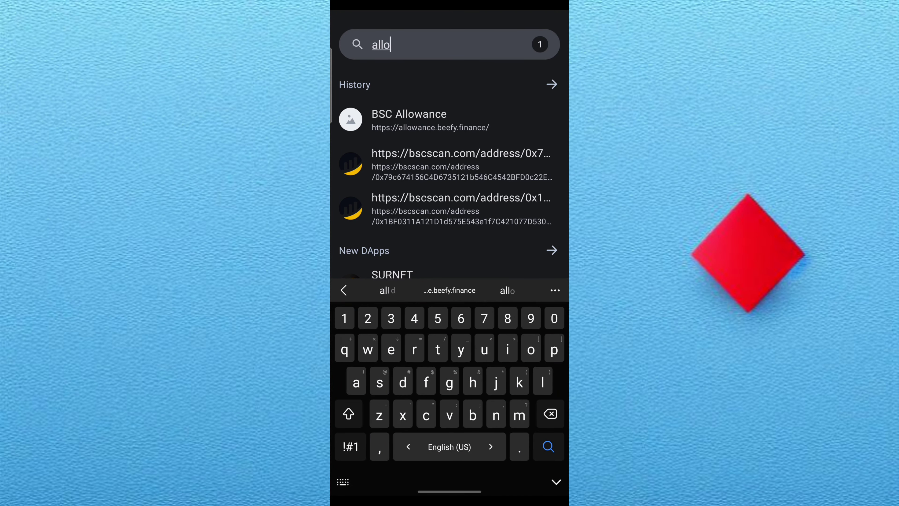
pyautogui.click(409, 113)
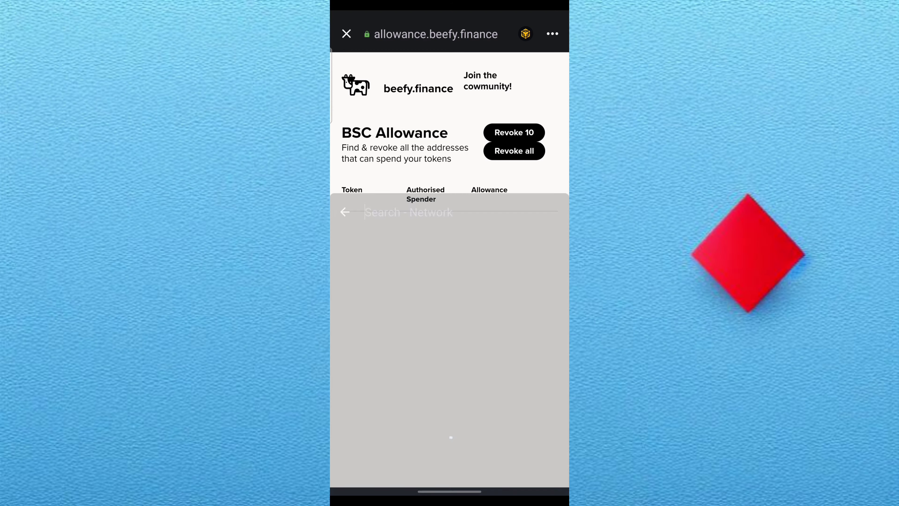
# Connect the wallet to BSC Allowance via Ethereum, switch back to BNB, and close the site.
pyautogui.click(346, 212)
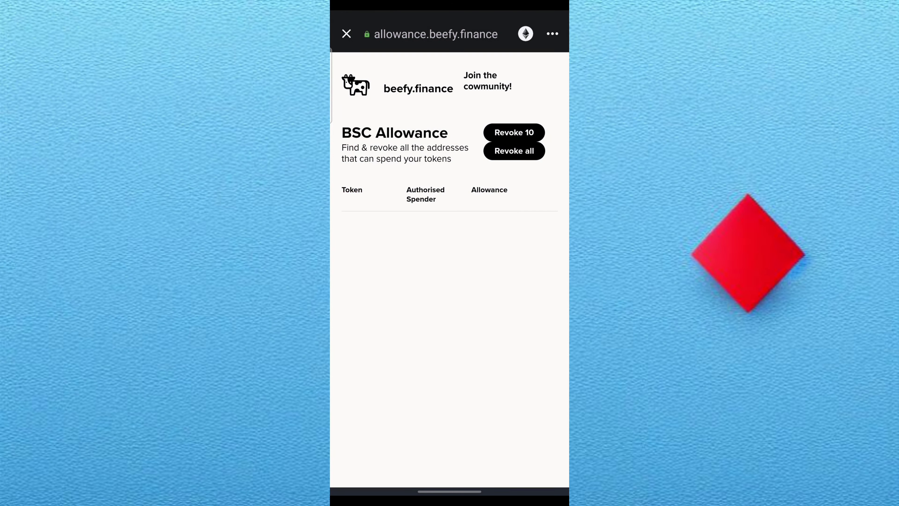
pyautogui.click(551, 34)
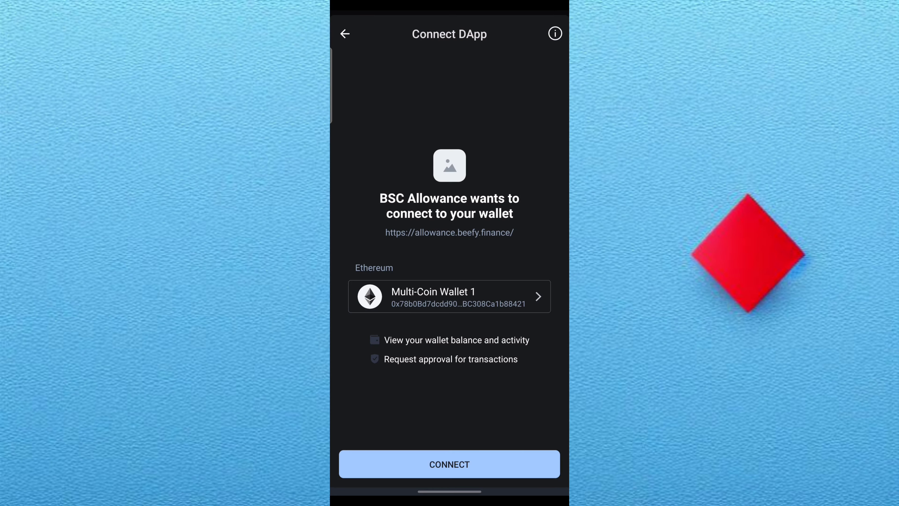
pyautogui.click(449, 296)
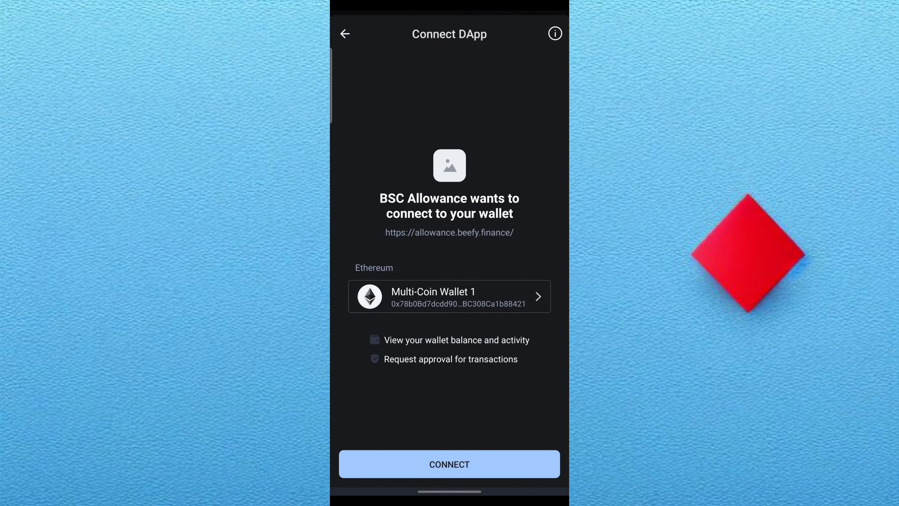
pyautogui.click(449, 464)
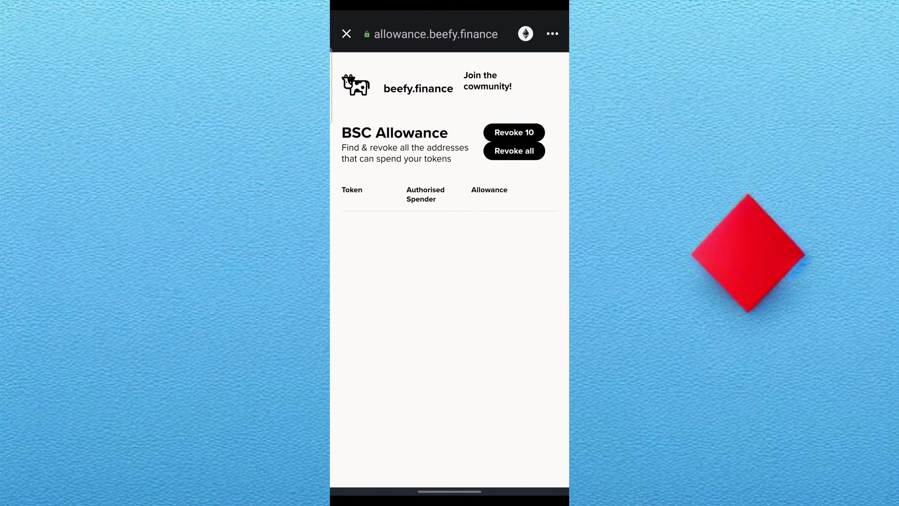
pyautogui.click(552, 33)
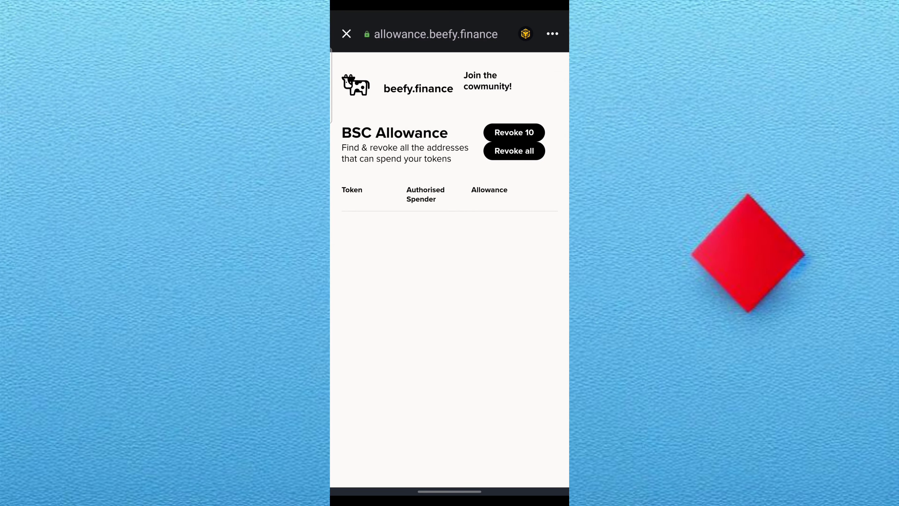
pyautogui.click(347, 33)
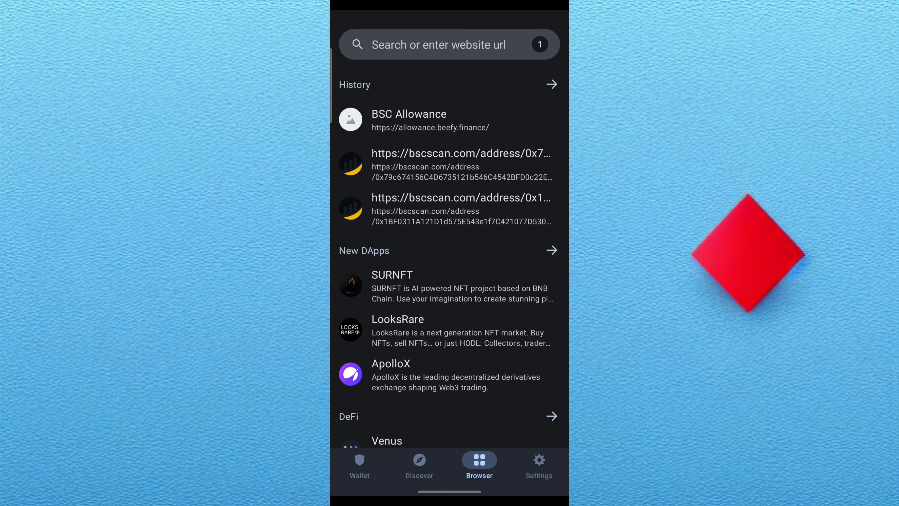
# View the BNB balance details, then open USDT's history showing today's four Approve transactions.
pyautogui.click(359, 466)
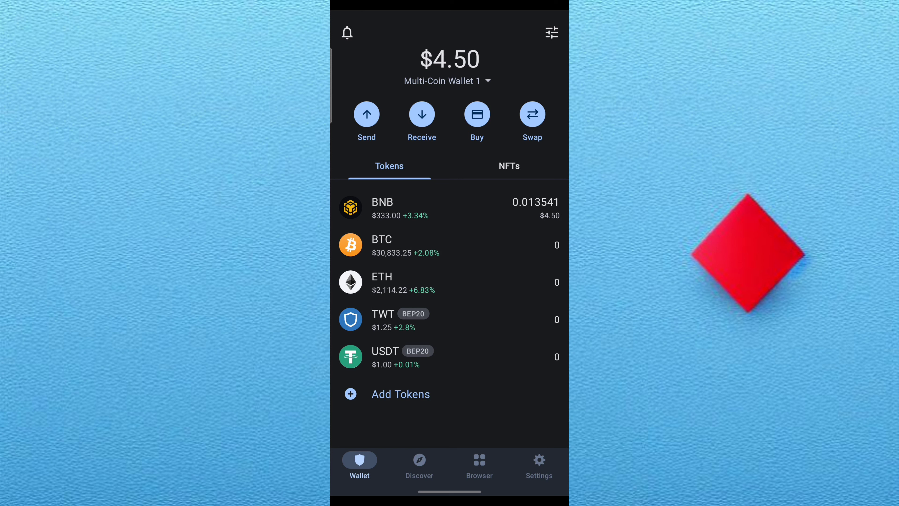
pyautogui.click(401, 245)
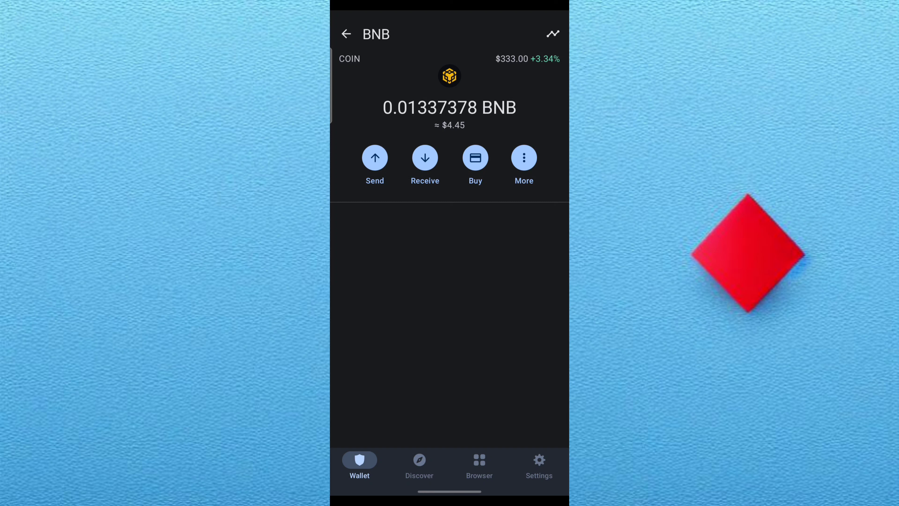
pyautogui.click(346, 33)
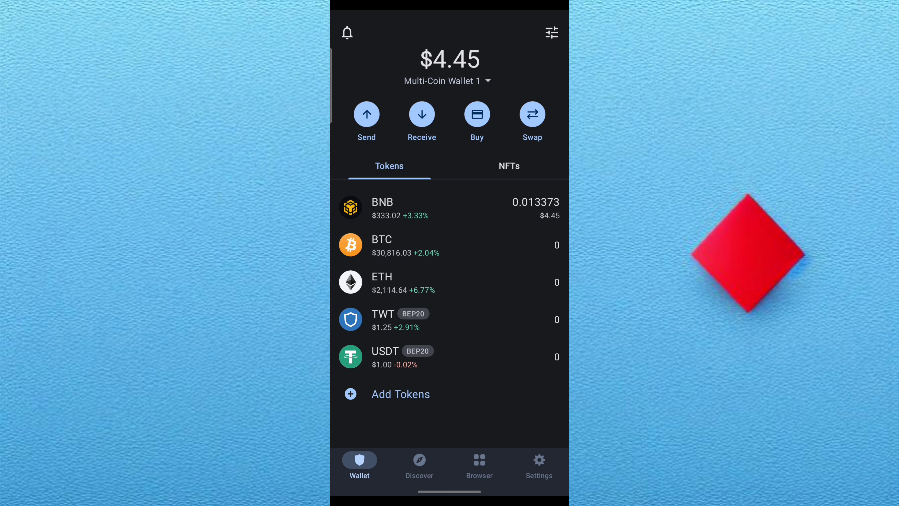
pyautogui.click(402, 207)
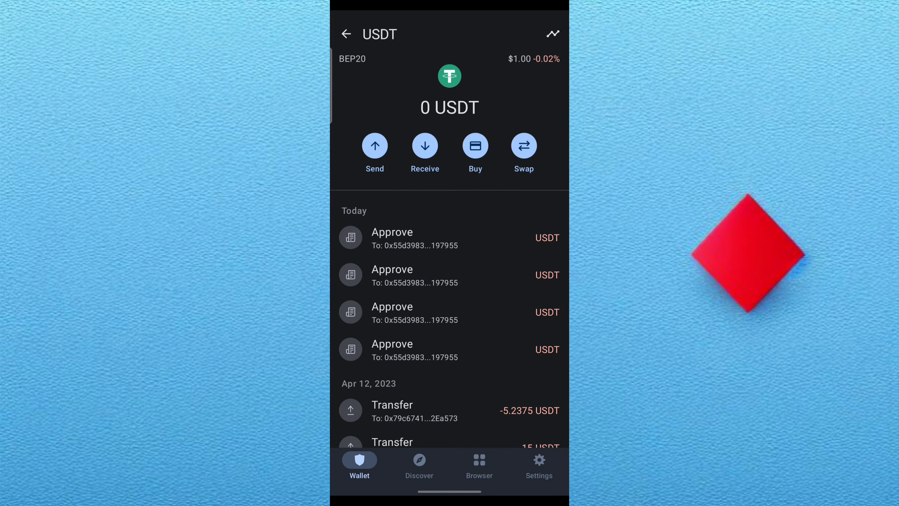
# Browse notifications and settings, then return to the token list showing a $4.45 balance.
pyautogui.click(551, 33)
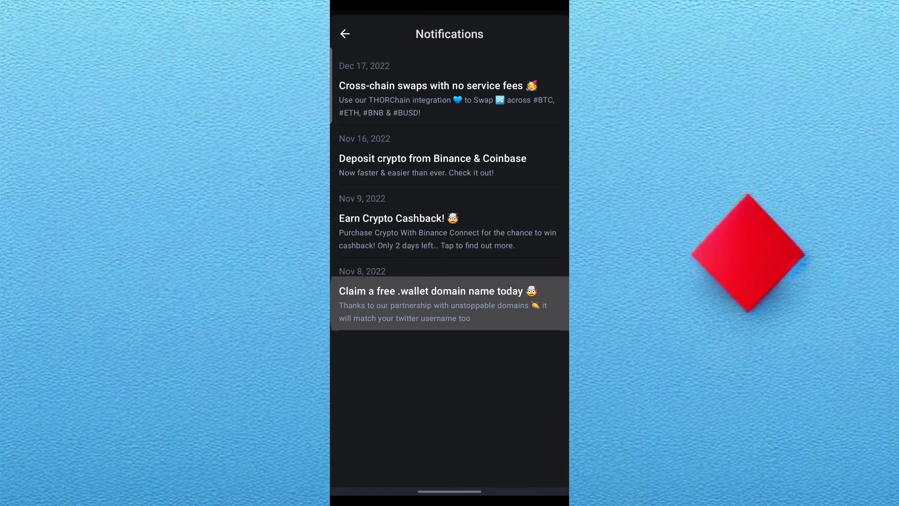
pyautogui.click(539, 466)
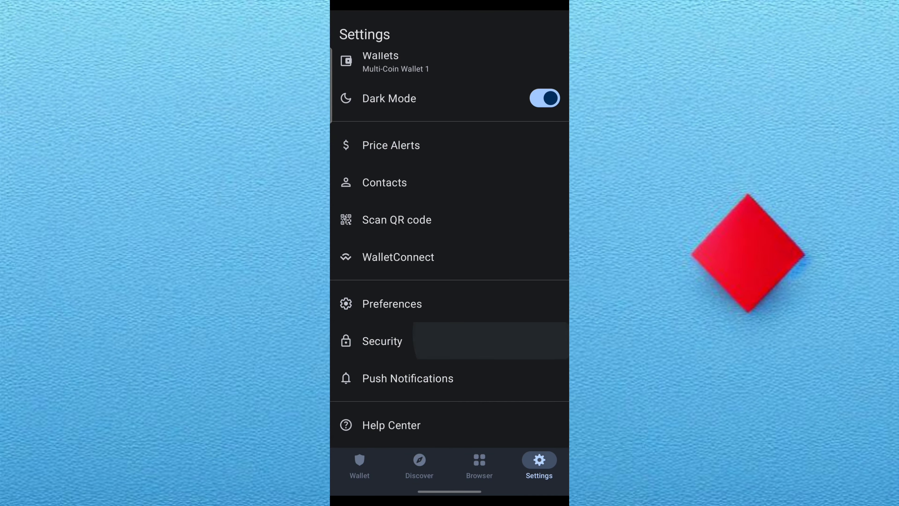
pyautogui.scroll(-3)
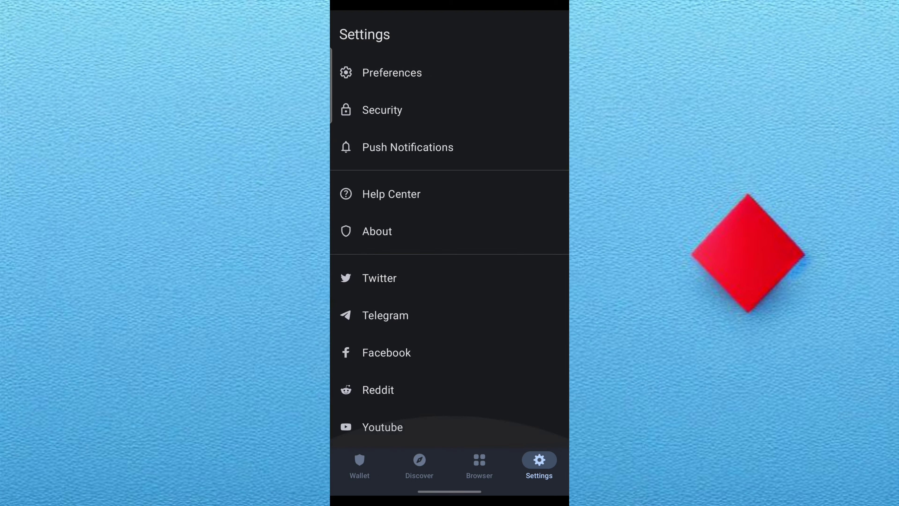
pyautogui.click(359, 466)
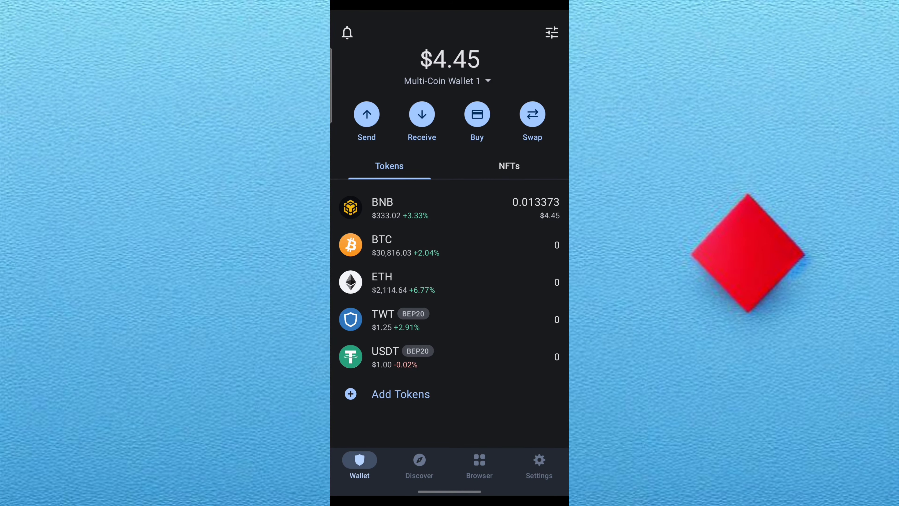